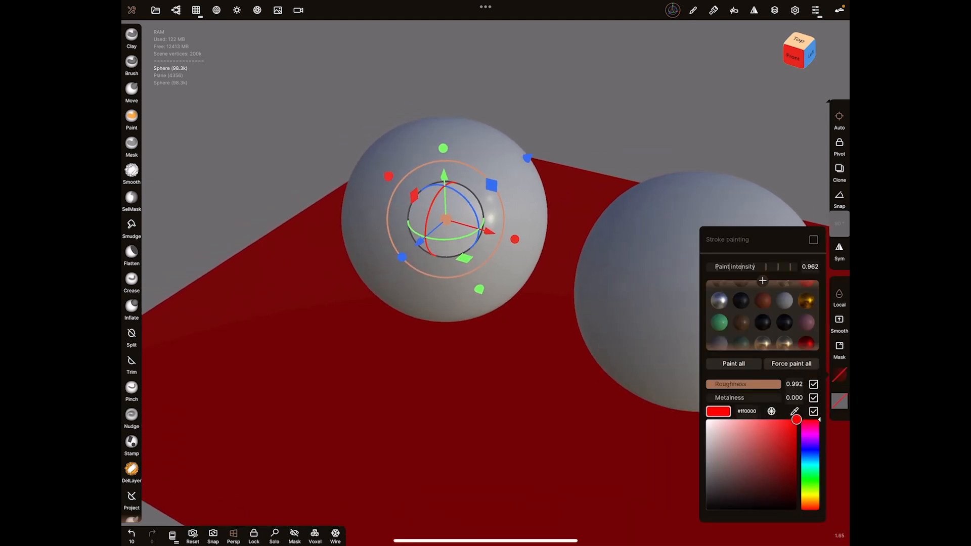
Give the left sphere a chrome matcap finish so it mirrors the environment
click(783, 303)
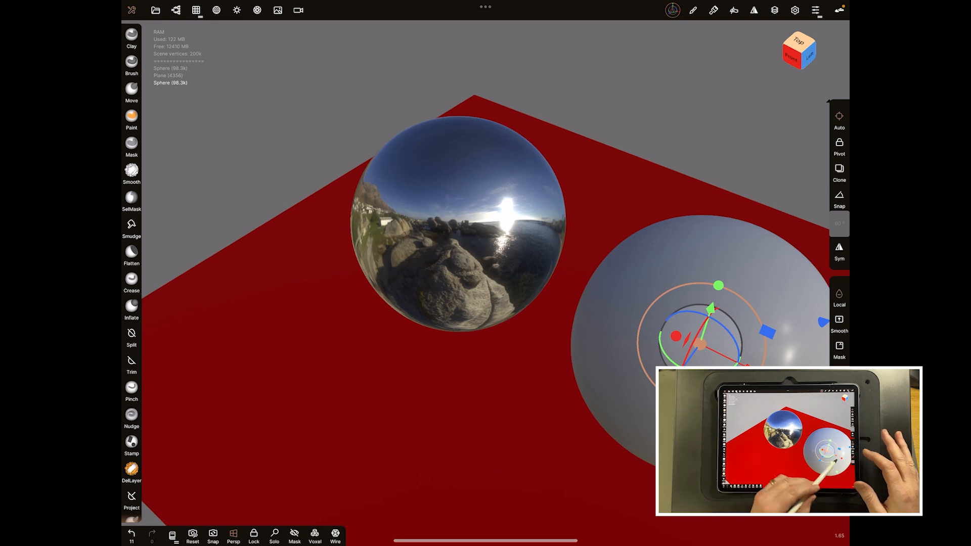
Frame both spheres closer and bring up the Shading/Environment lighting settings
drag(709, 309, 594, 291)
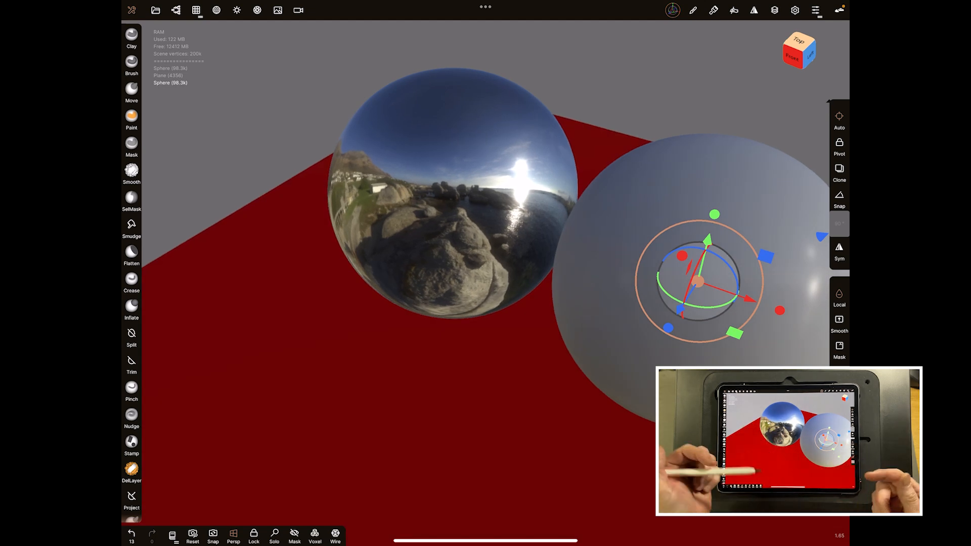
click(237, 10)
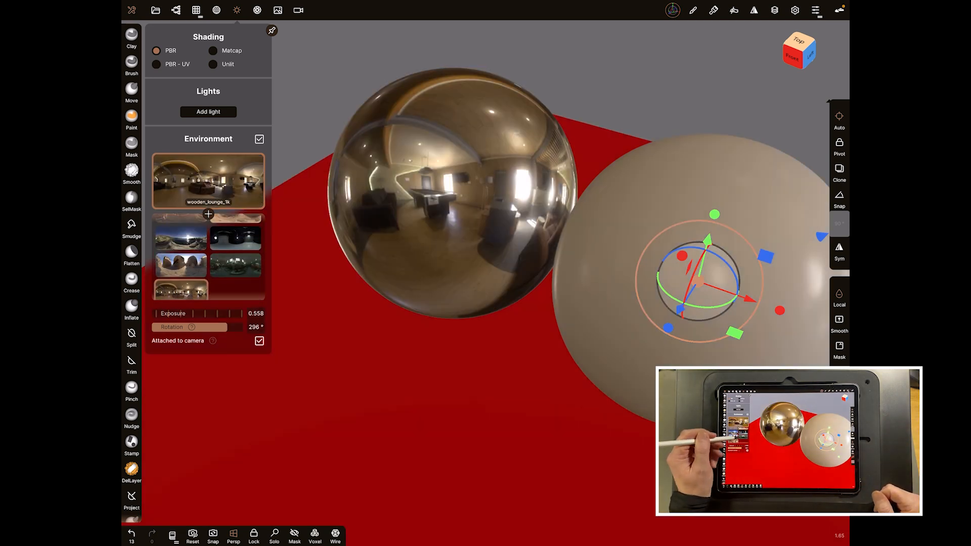
Switch the environment to studio_small so the chrome sphere reflects a dark studio
click(236, 237)
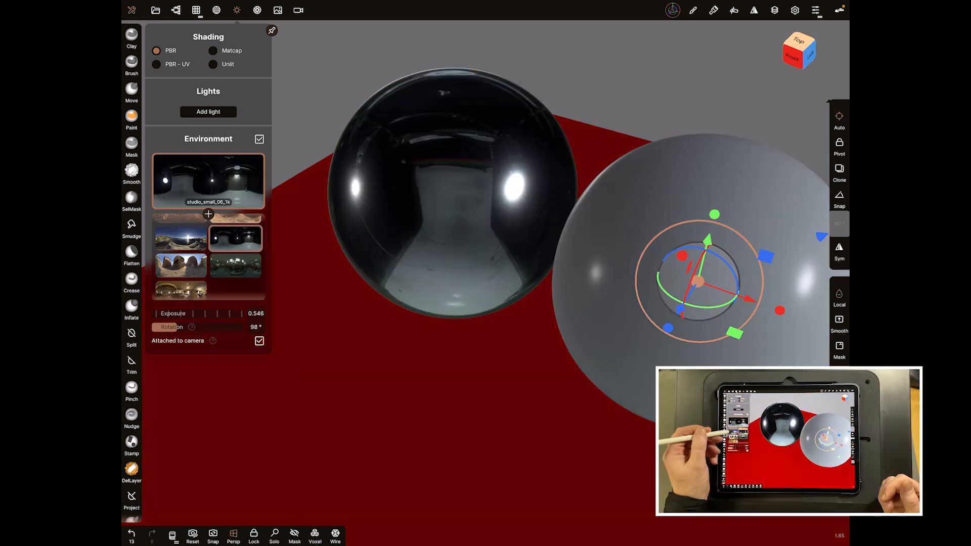
click(236, 10)
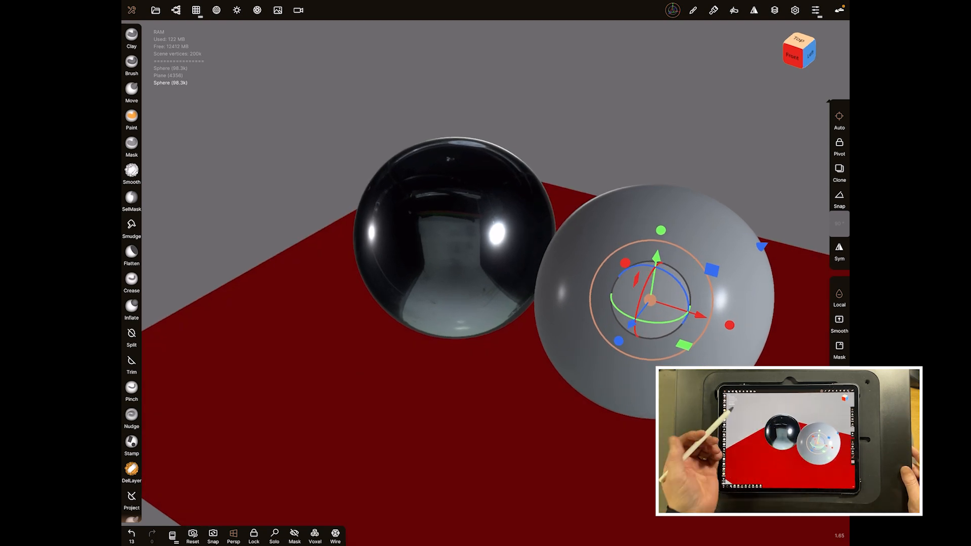
Enable Post Process with ambient occlusion and uncheck Reflection (SSR)
click(236, 10)
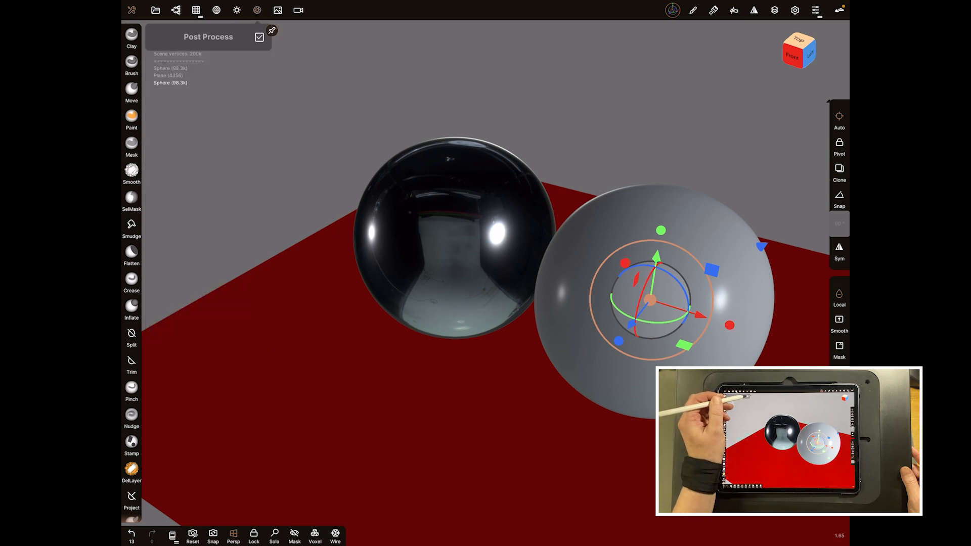
click(259, 36)
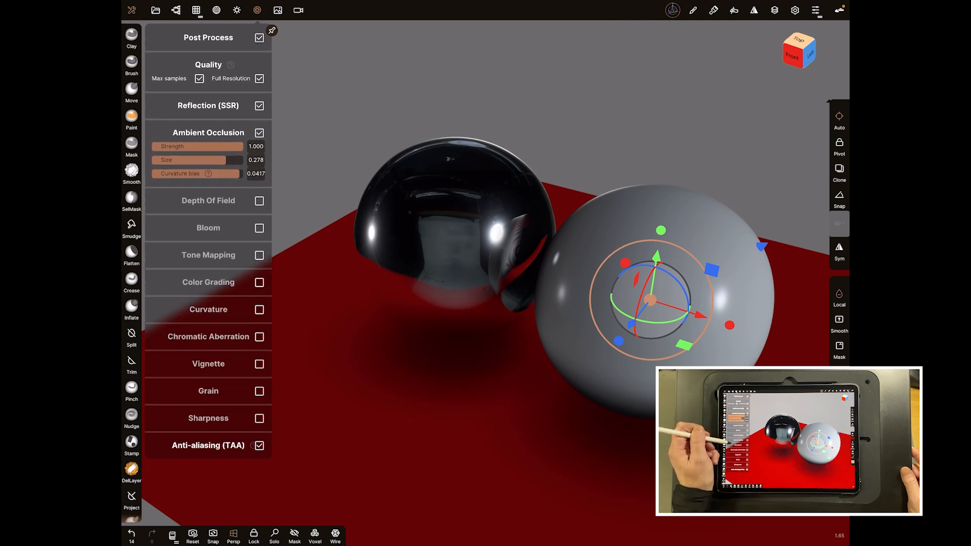
click(260, 105)
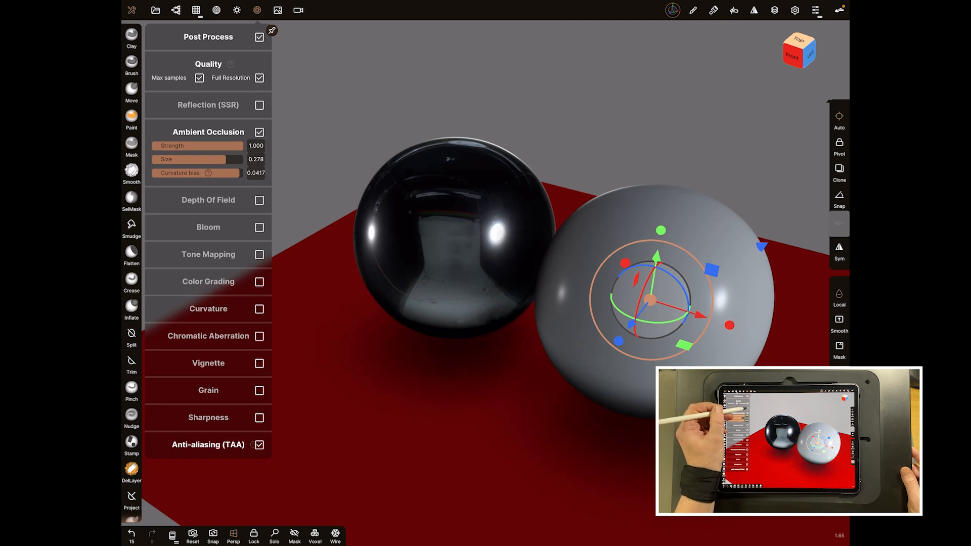
click(259, 104)
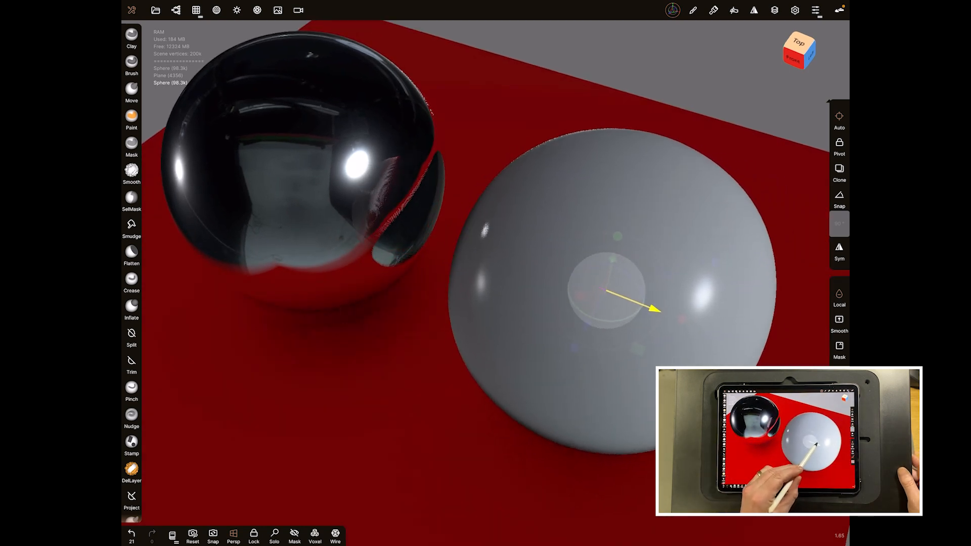
Select the red ground plane to reach its material settings
click(597, 292)
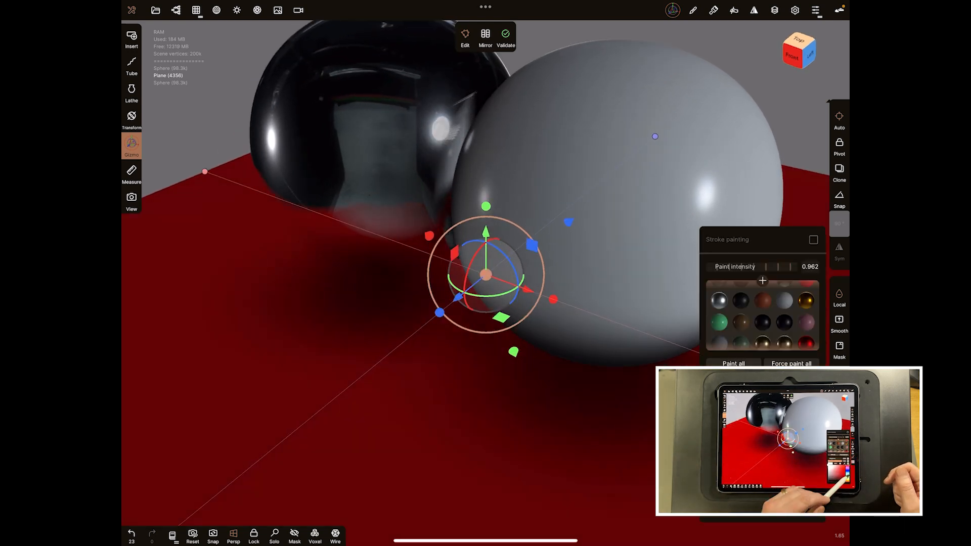
click(762, 307)
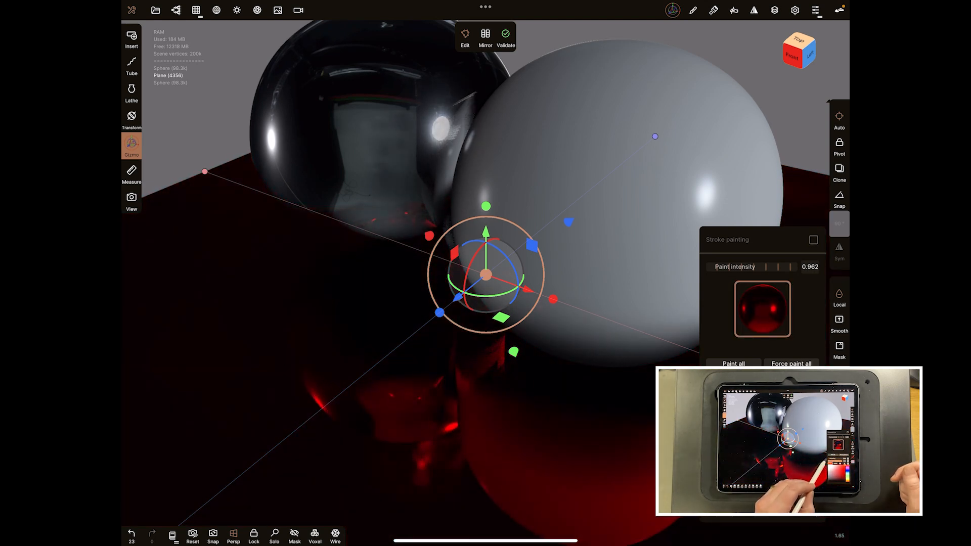
click(763, 309)
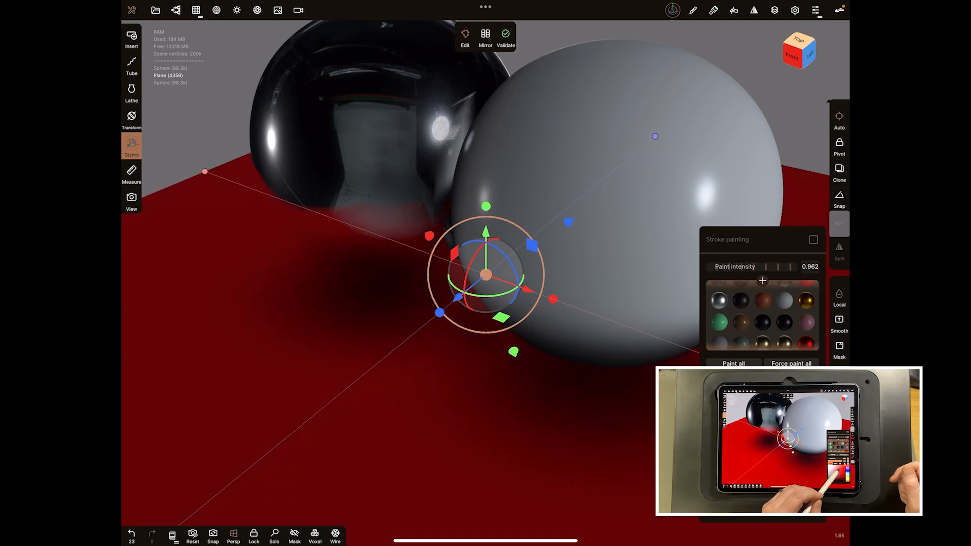
click(760, 320)
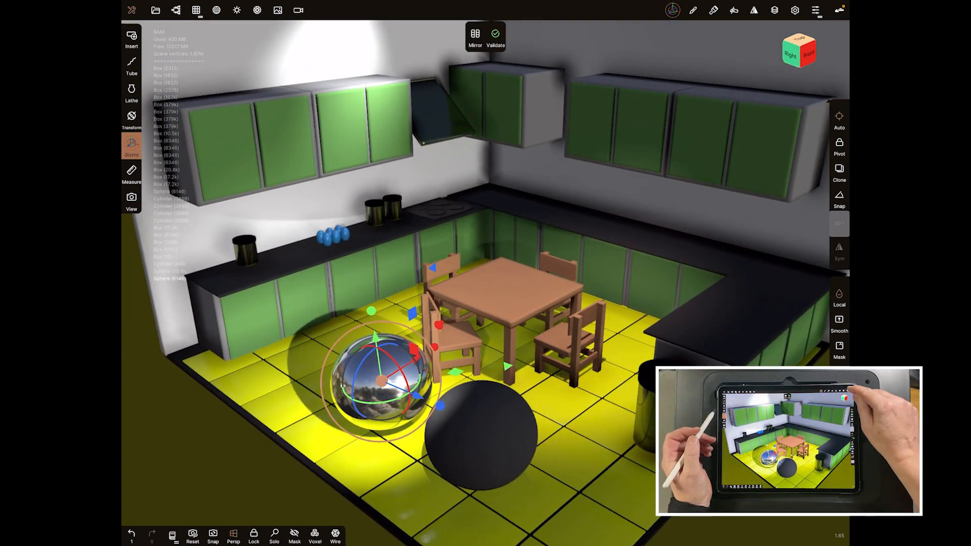
Select the lights so their spotlight gizmos and cones display over the kitchen
click(795, 10)
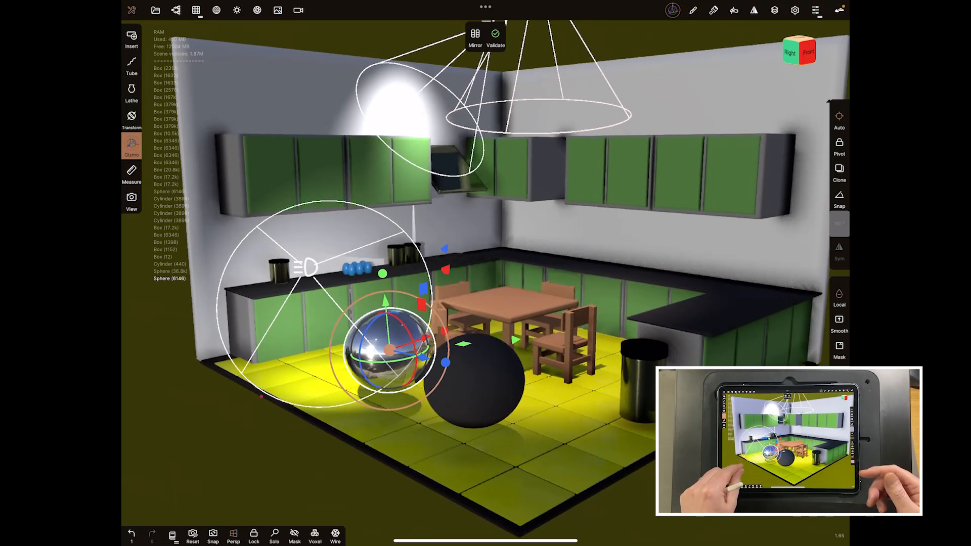
click(795, 10)
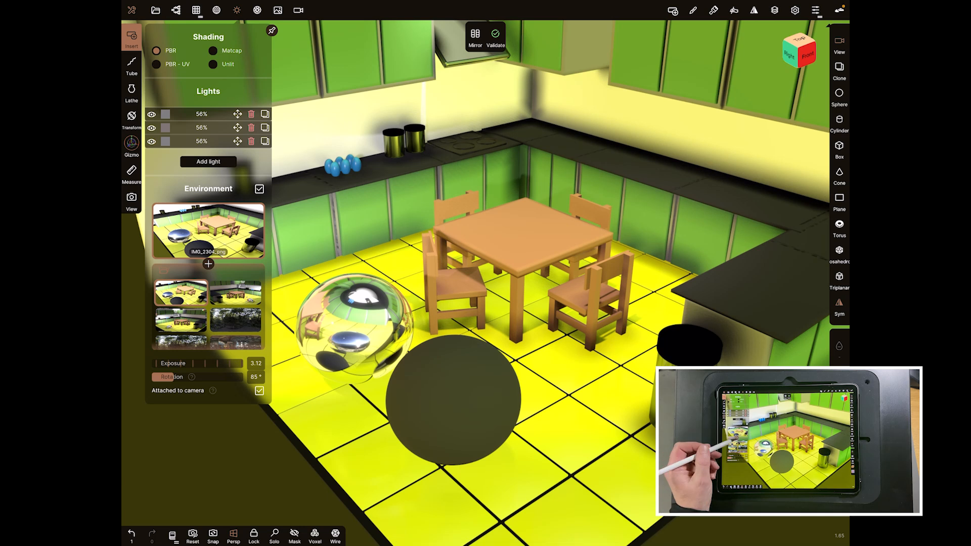
Import the kitchen screenshot as the Environment image reflected in the chrome sphere
click(235, 296)
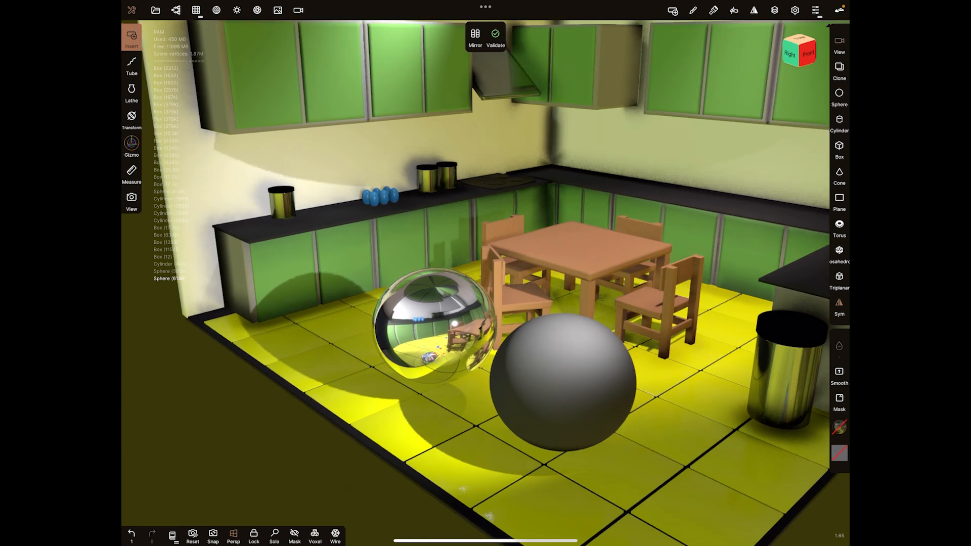
Select the chrome sphere and lift it to hover above the dining table
click(132, 149)
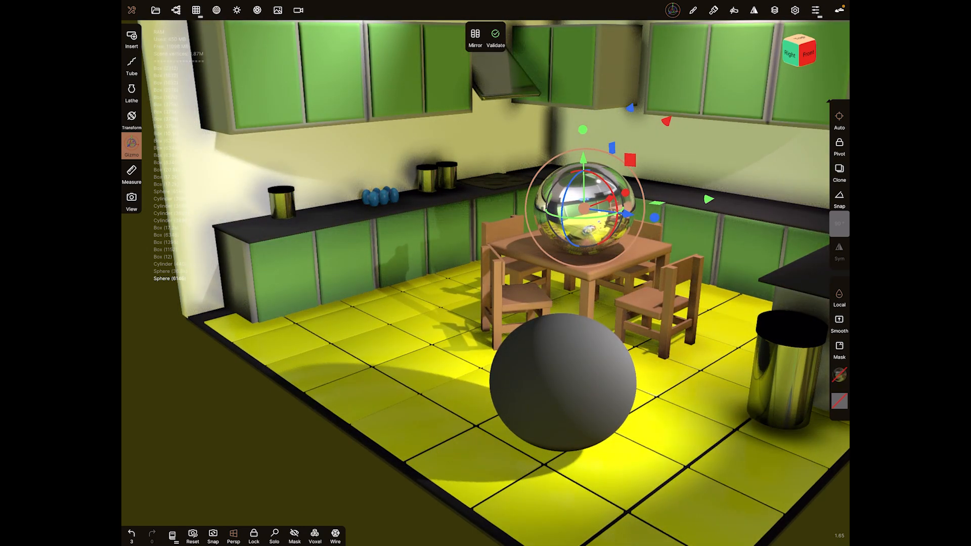
click(237, 10)
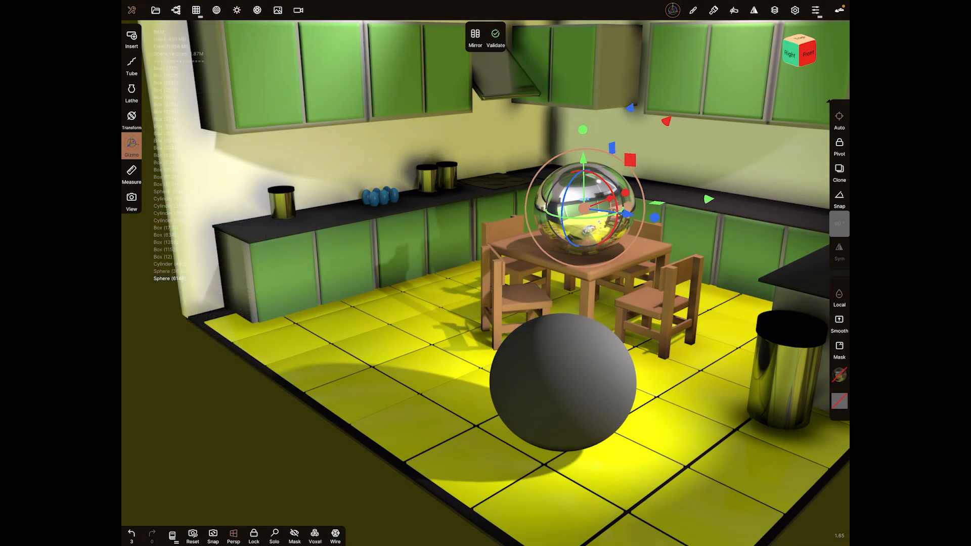
Lower the chrome sphere back onto the floor beside the dark sphere
click(237, 10)
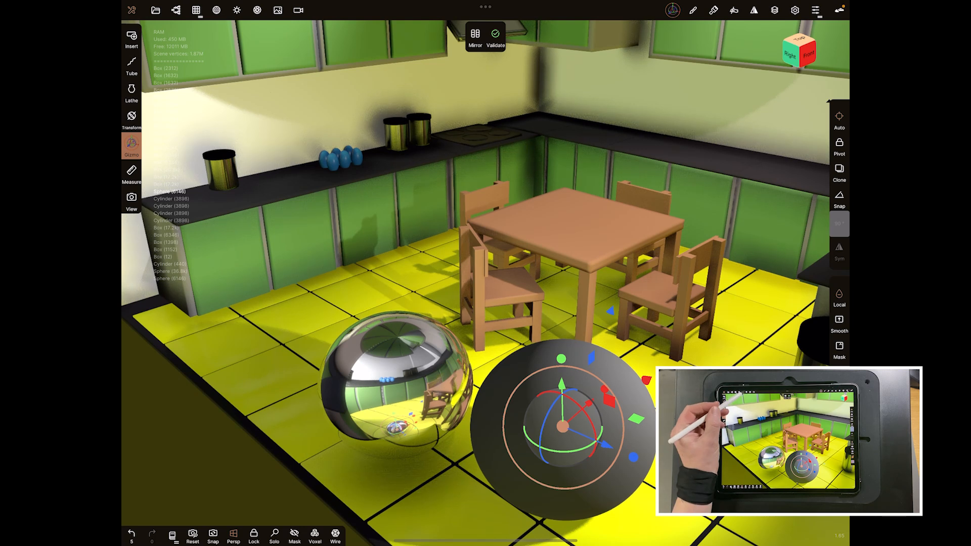
click(256, 11)
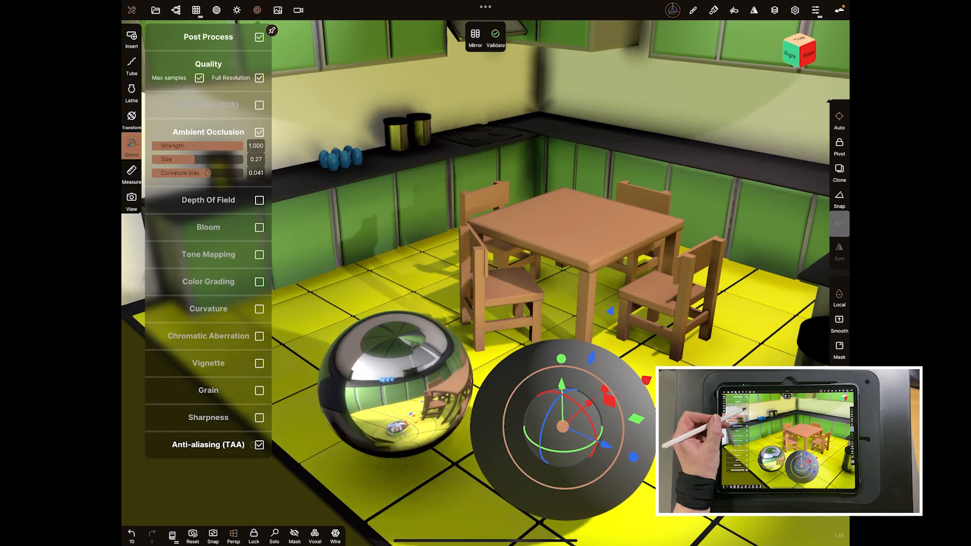
Close Post Process and shift the dark and chrome spheres toward the dining table
click(260, 105)
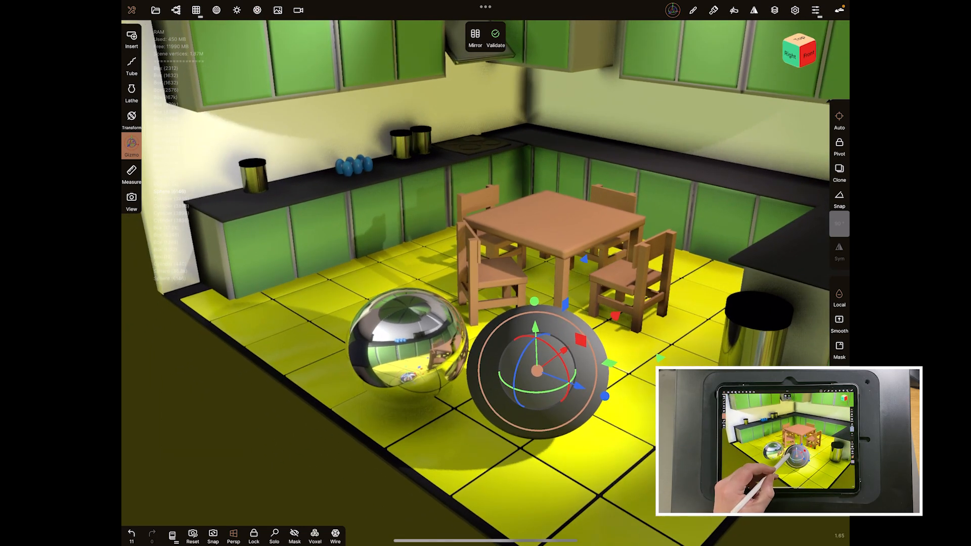
drag(536, 370, 607, 402)
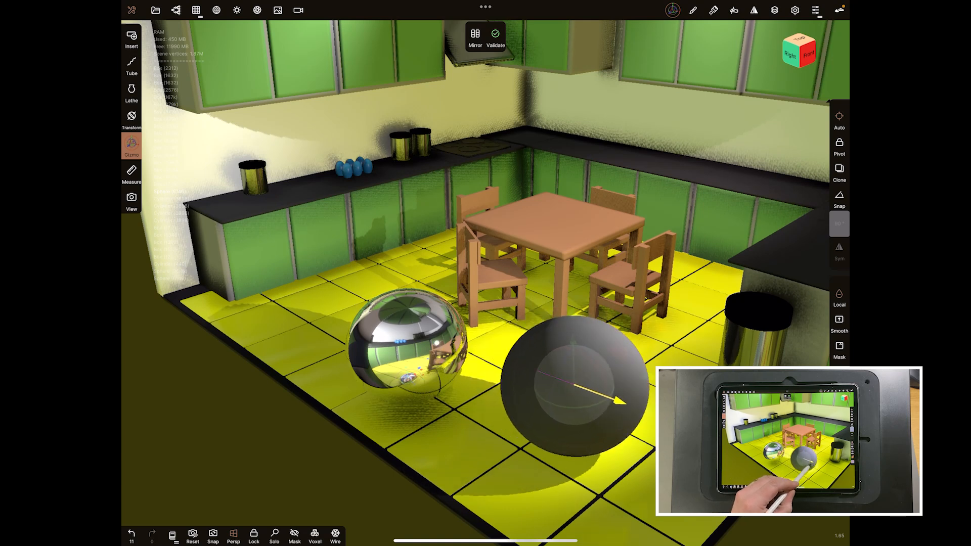
drag(579, 388, 470, 344)
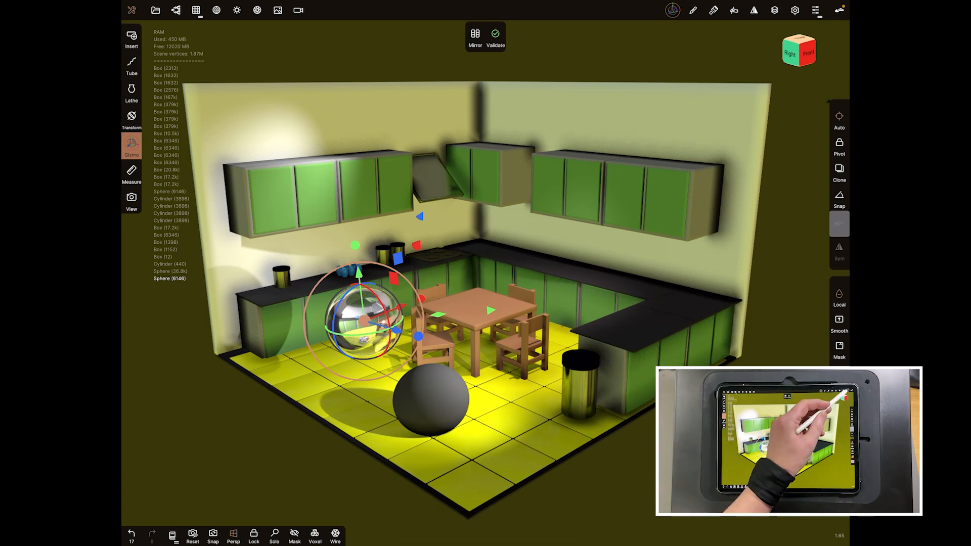
Lower the environment exposure from 1.20 to about 0.5 so the chrome sphere's reflections darken
click(795, 10)
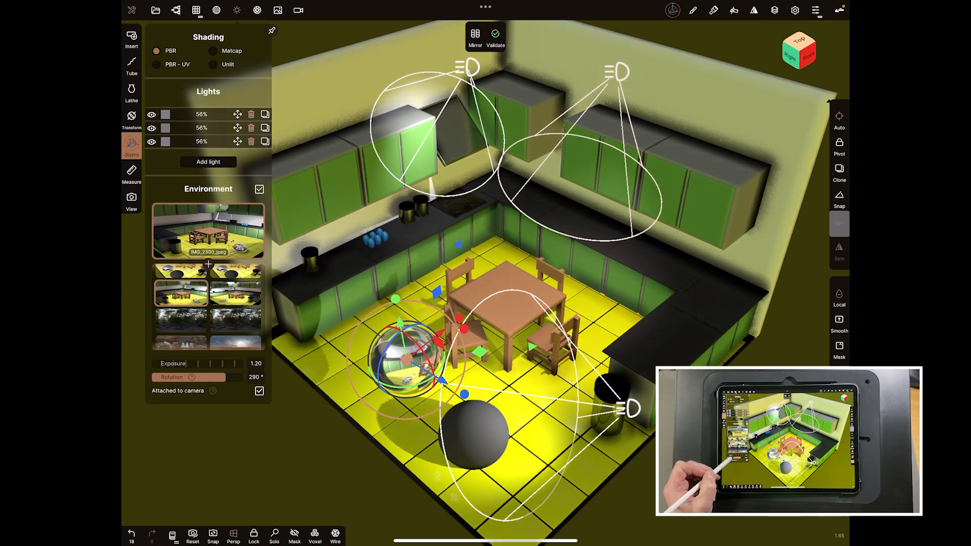
drag(248, 363, 186, 363)
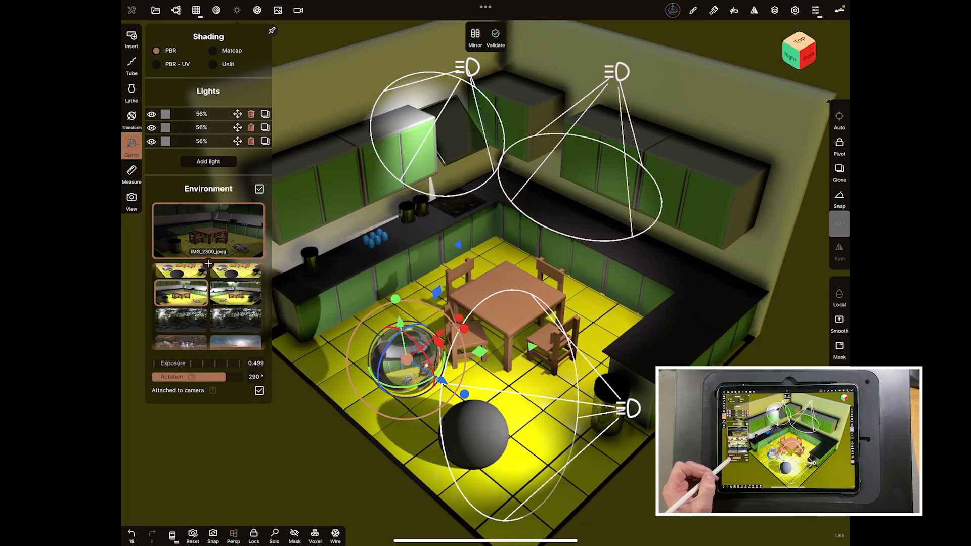